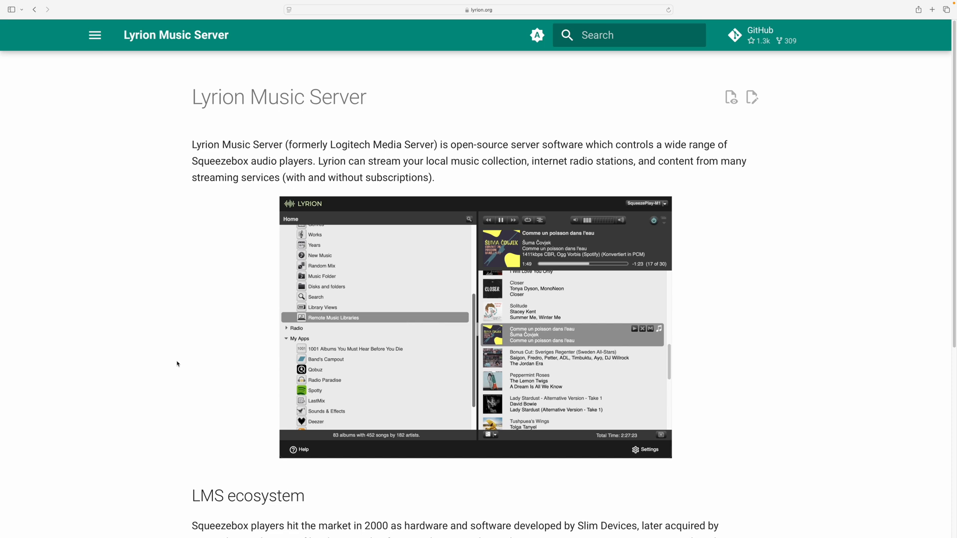
{"action": "mouse_move", "coordinate": [168, 349]}
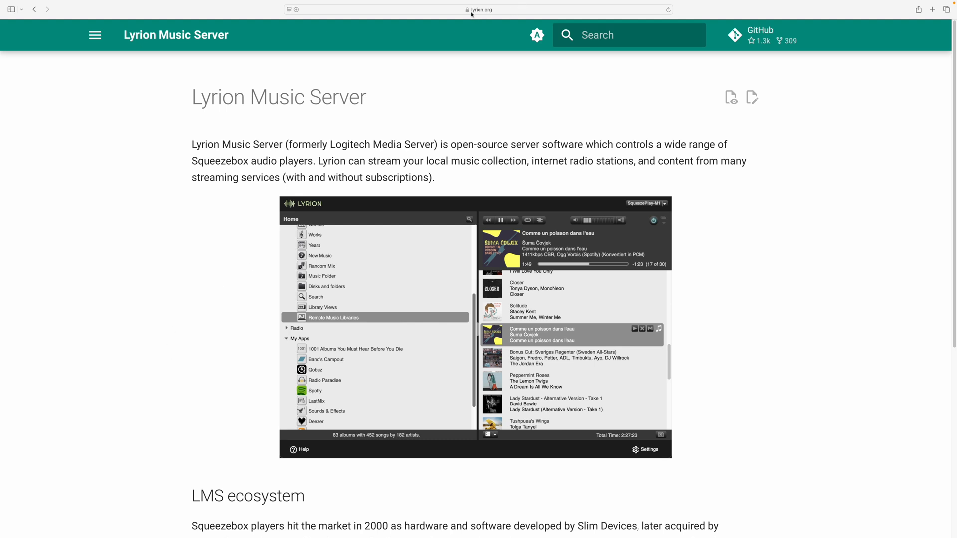
{"action": "mouse_move", "coordinate": [484, 29]}
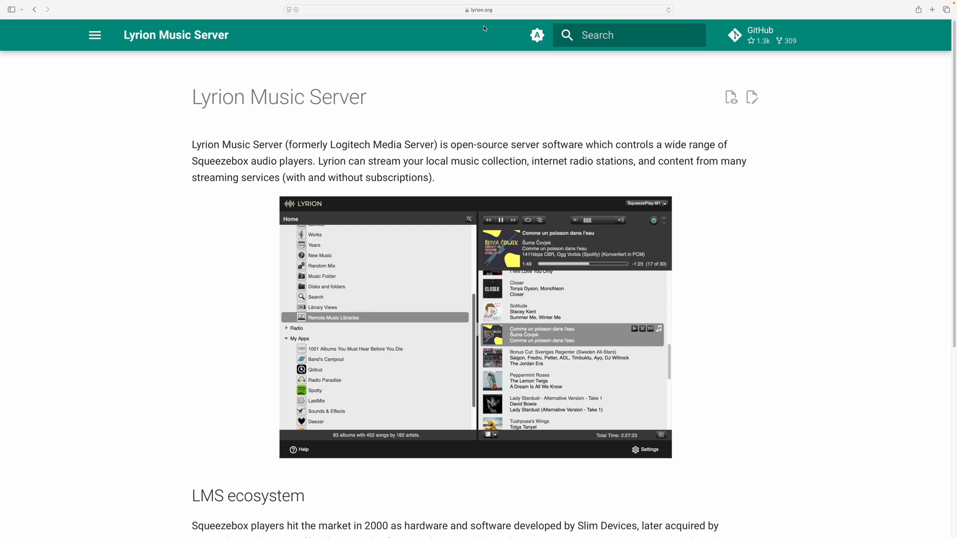
{"action": "mouse_move", "coordinate": [150, 152]}
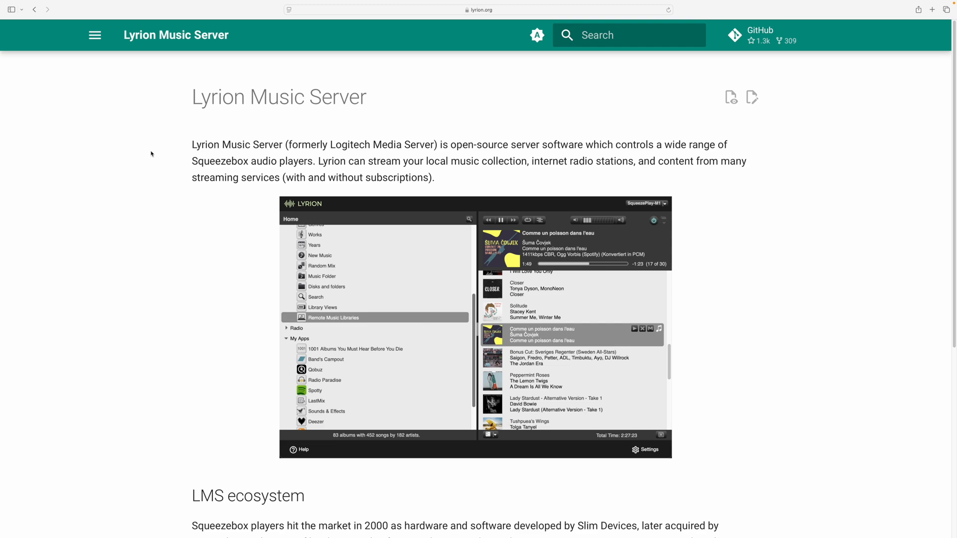
Look over the lyrion.org home page and its navigation menu.
{"action": "scroll", "scroll_direction": "down", "scroll_amount": 3}
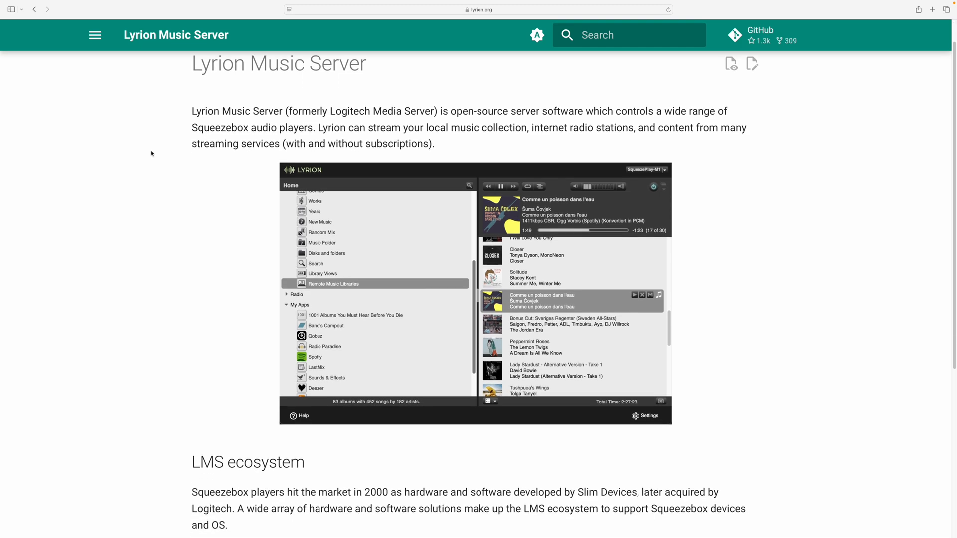
{"action": "scroll", "scroll_direction": "down", "scroll_amount": 3}
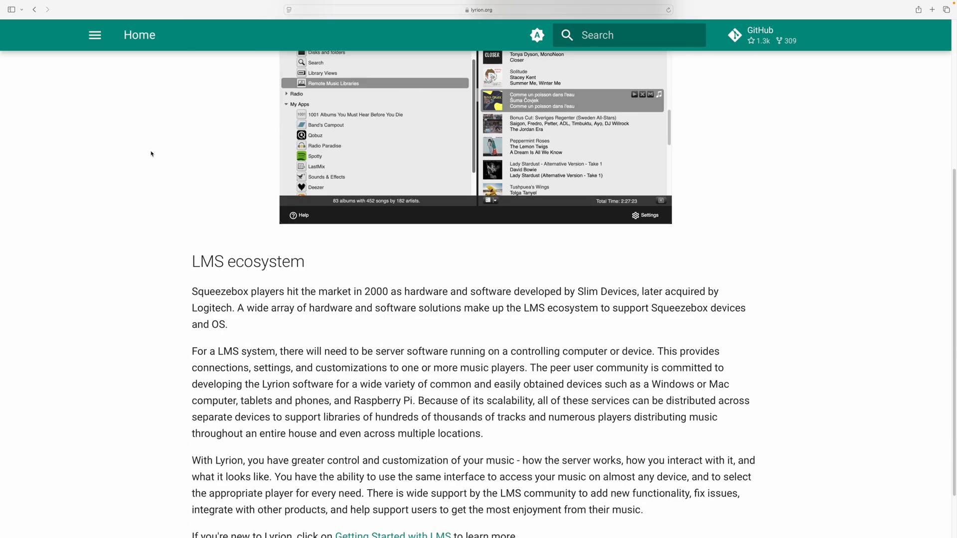
{"action": "scroll", "scroll_direction": "down", "scroll_amount": 3}
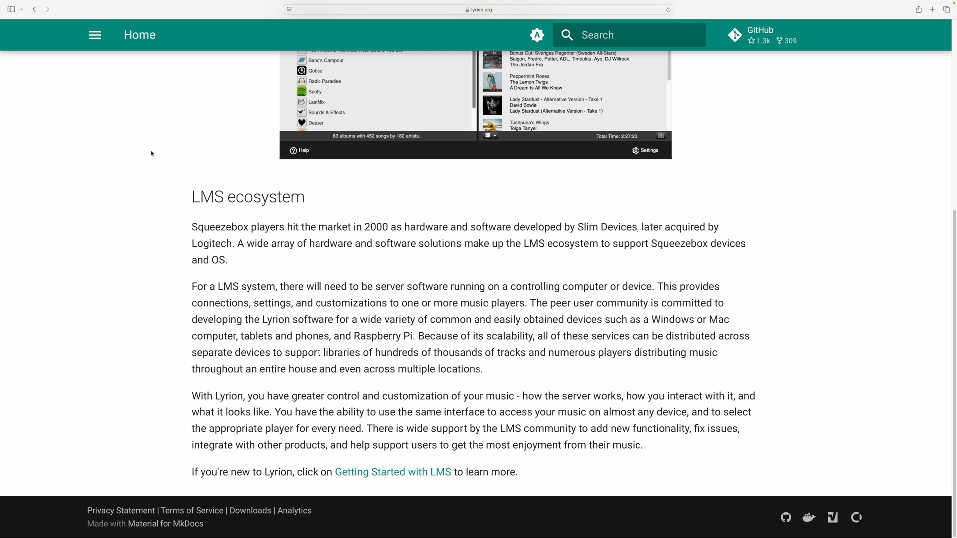
{"action": "scroll", "scroll_direction": "up", "scroll_amount": 3}
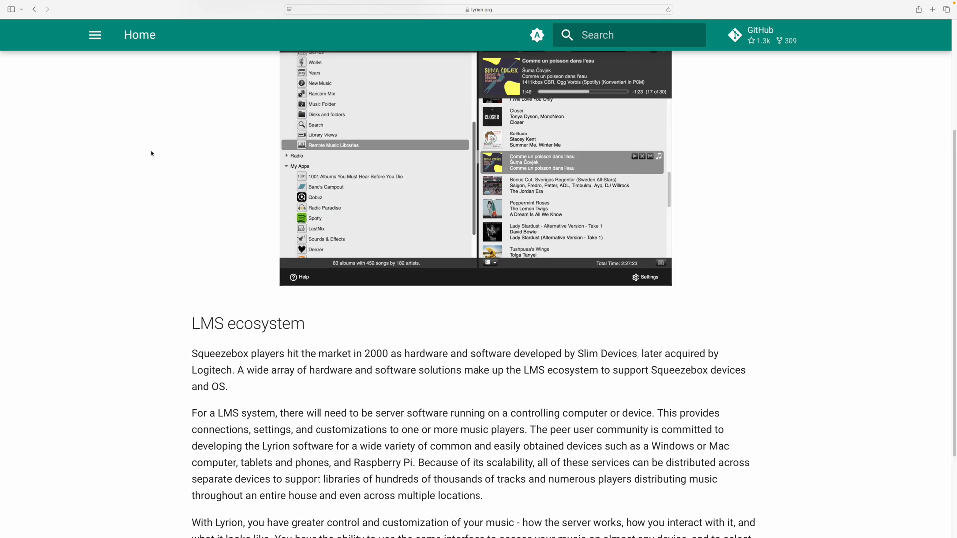
{"action": "scroll", "scroll_direction": "up", "scroll_amount": 3}
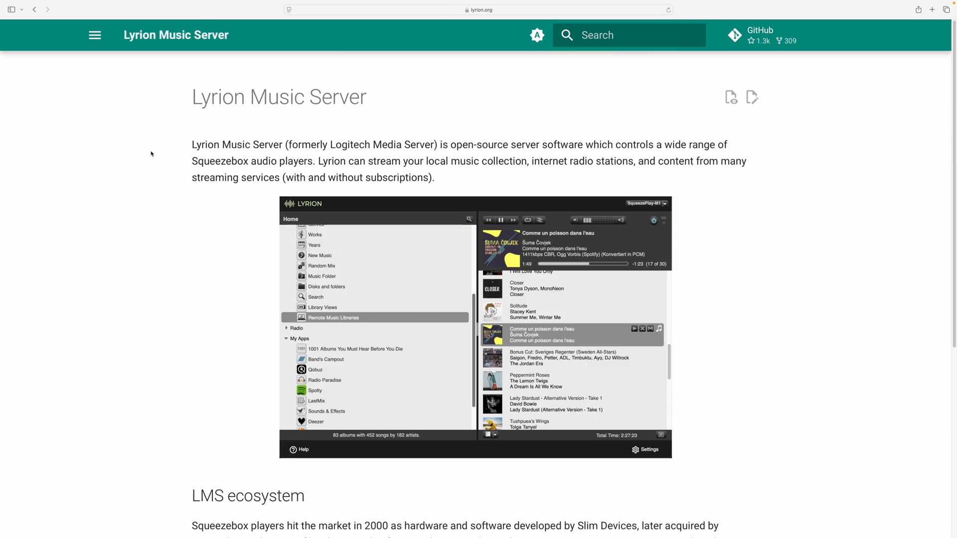
{"action": "mouse_move", "coordinate": [232, 215]}
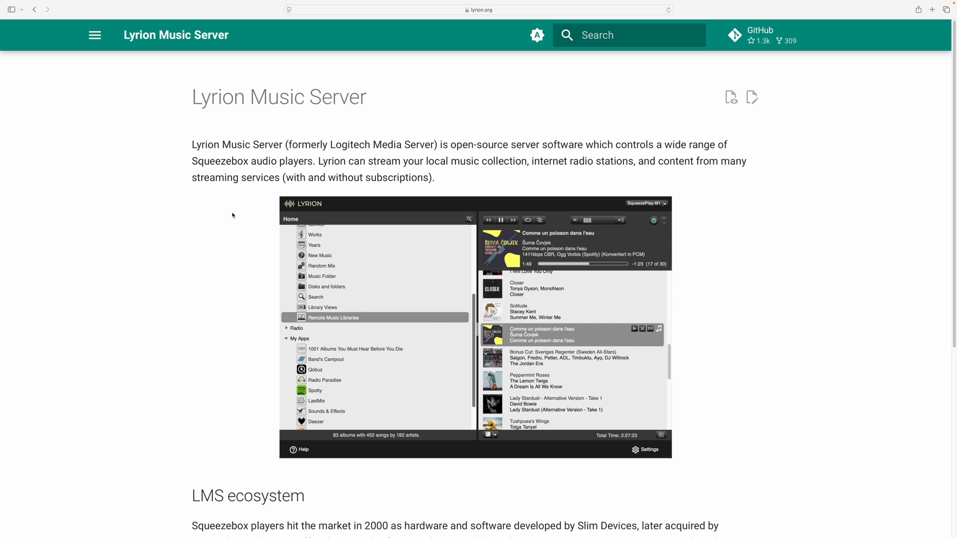
{"action": "scroll", "scroll_direction": "down", "scroll_amount": 3}
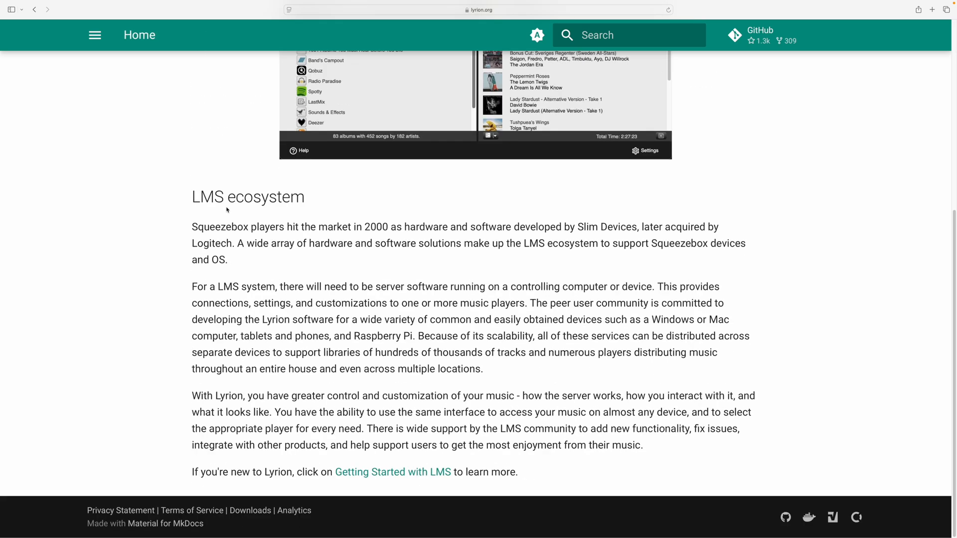
{"action": "mouse_move", "coordinate": [392, 471]}
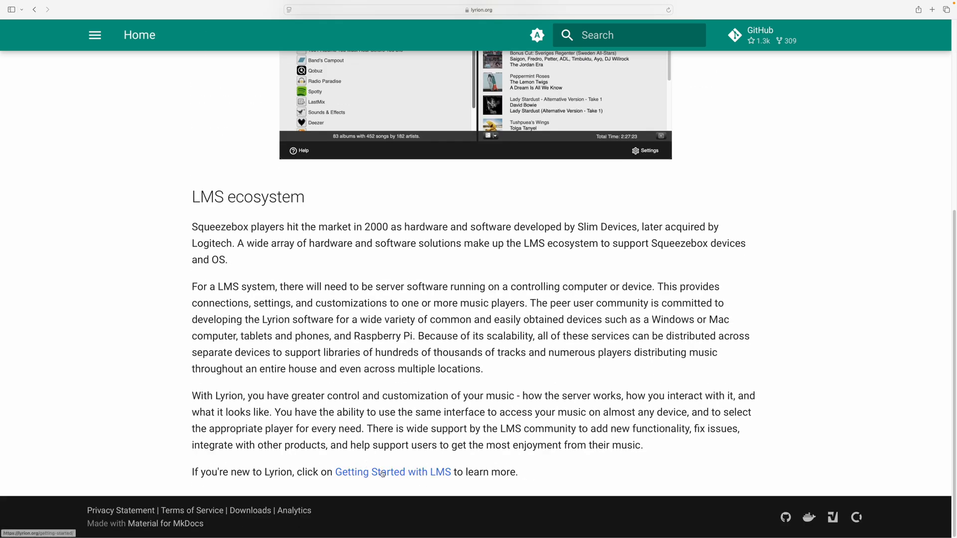
{"action": "left_click", "coordinate": [95, 35]}
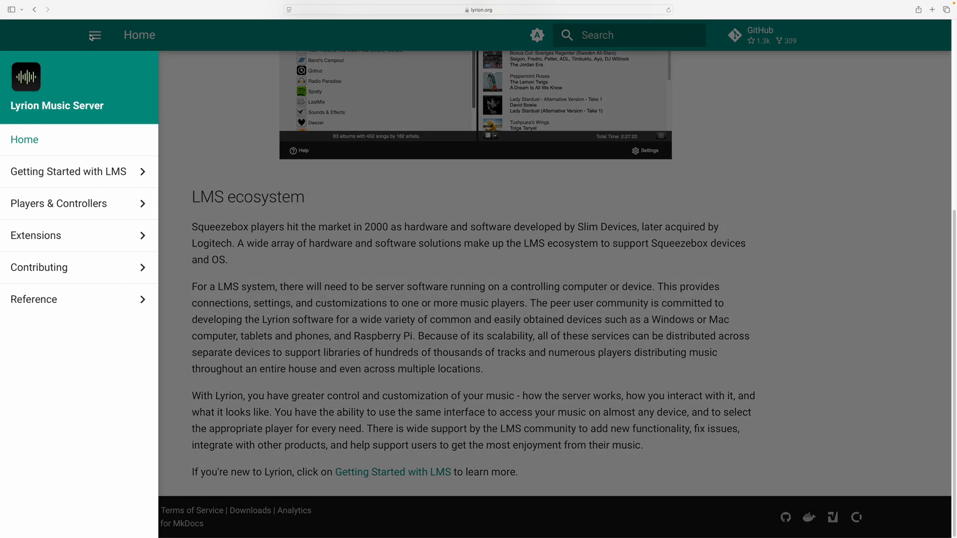
{"action": "left_click", "coordinate": [94, 35]}
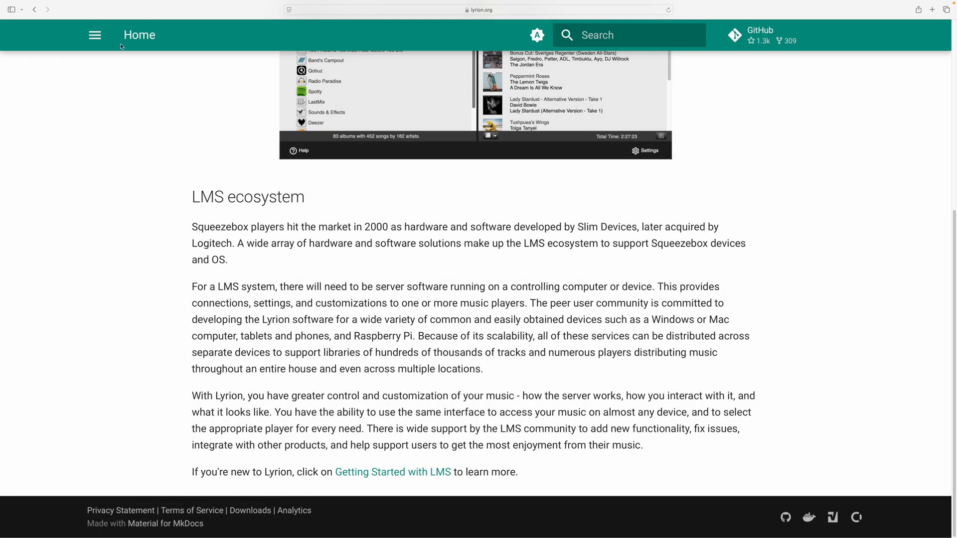
{"action": "left_click", "coordinate": [95, 35]}
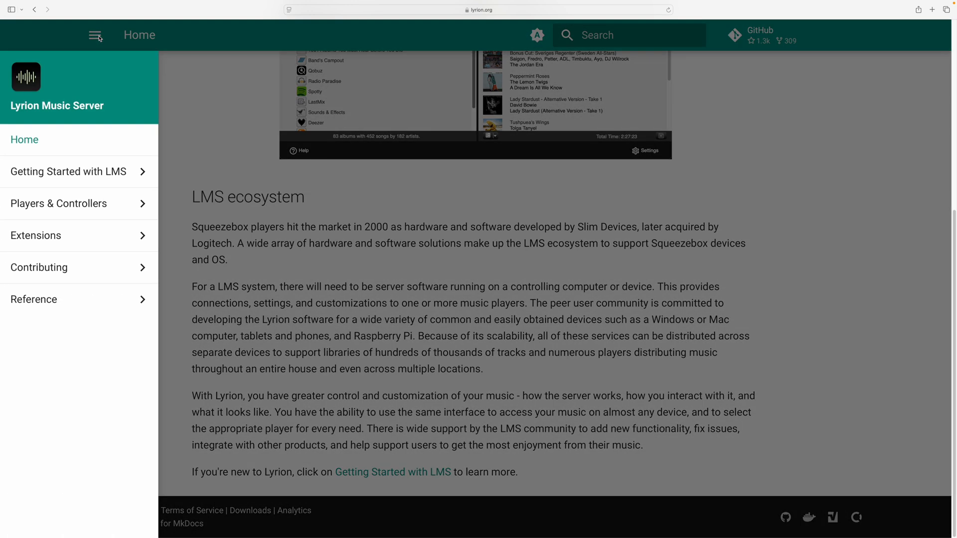
{"action": "left_click", "coordinate": [94, 35]}
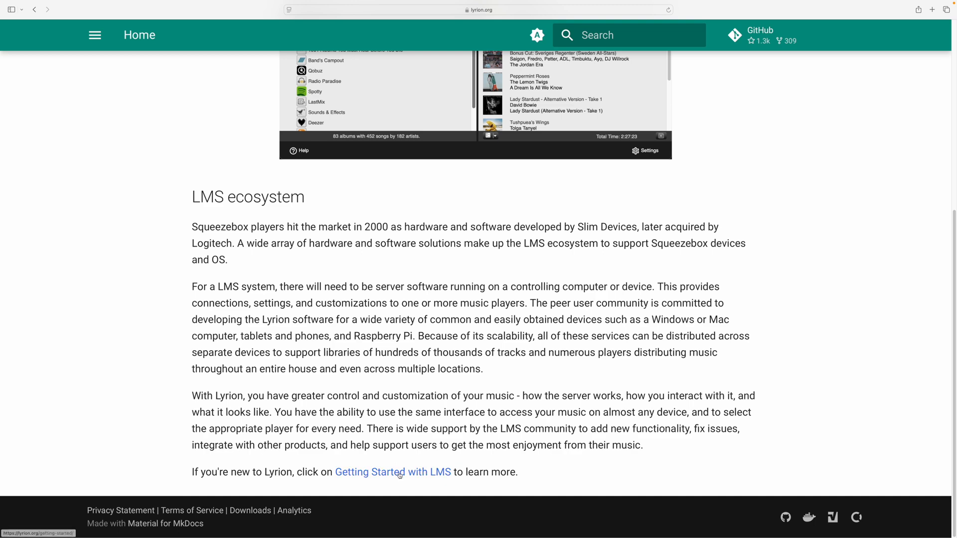
Go to the Getting Started with LMS page and show the Apple macOS download instructions.
{"action": "left_click", "coordinate": [393, 472]}
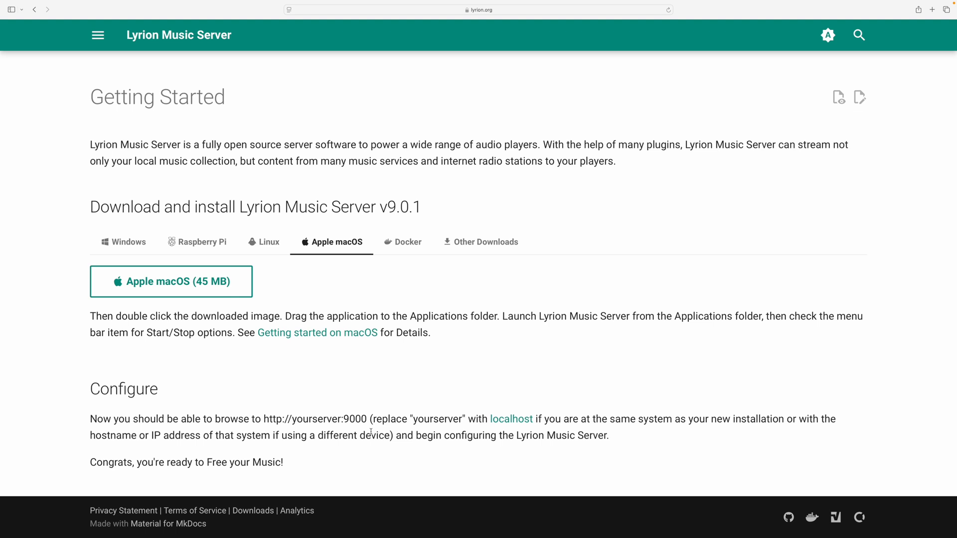
{"action": "mouse_move", "coordinate": [170, 281]}
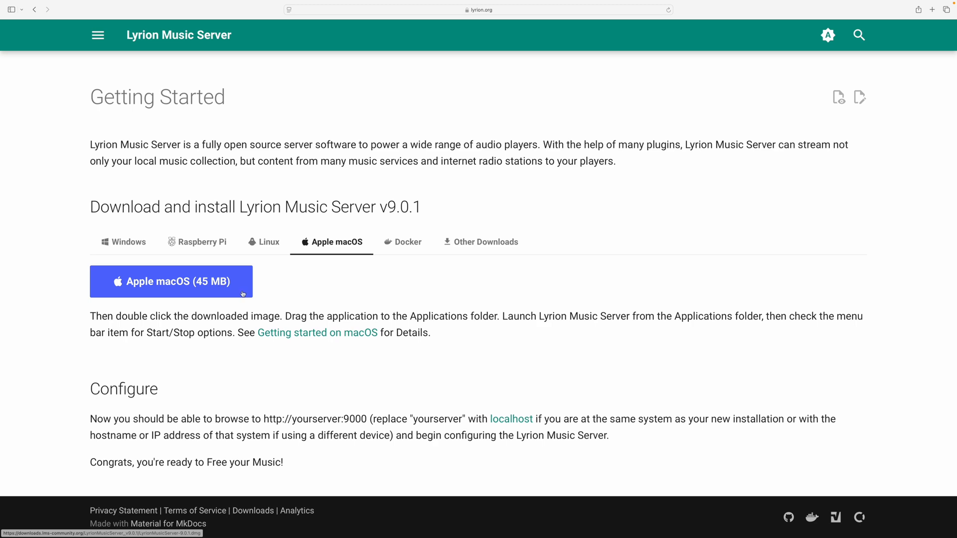
{"action": "left_click", "coordinate": [126, 241]}
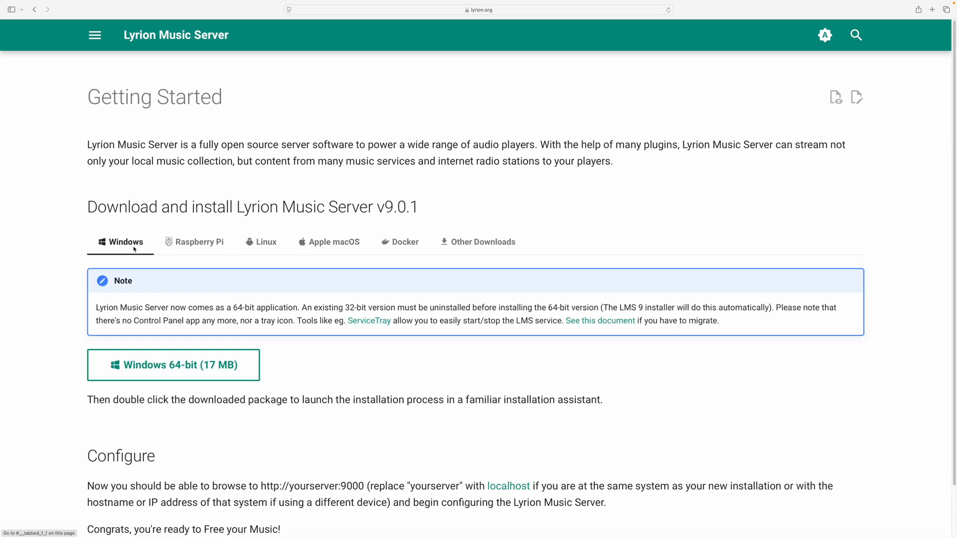
{"action": "left_click", "coordinate": [333, 241]}
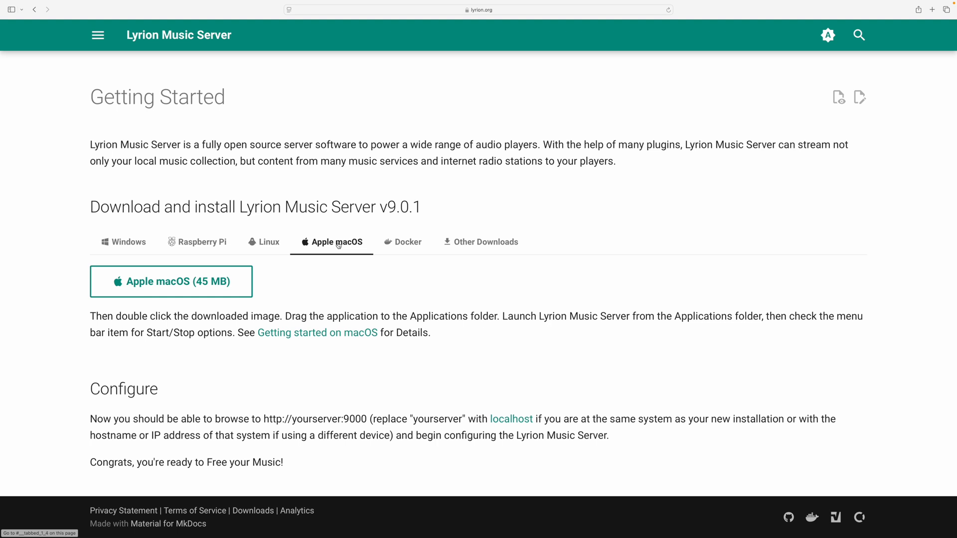
{"action": "mouse_move", "coordinate": [350, 263]}
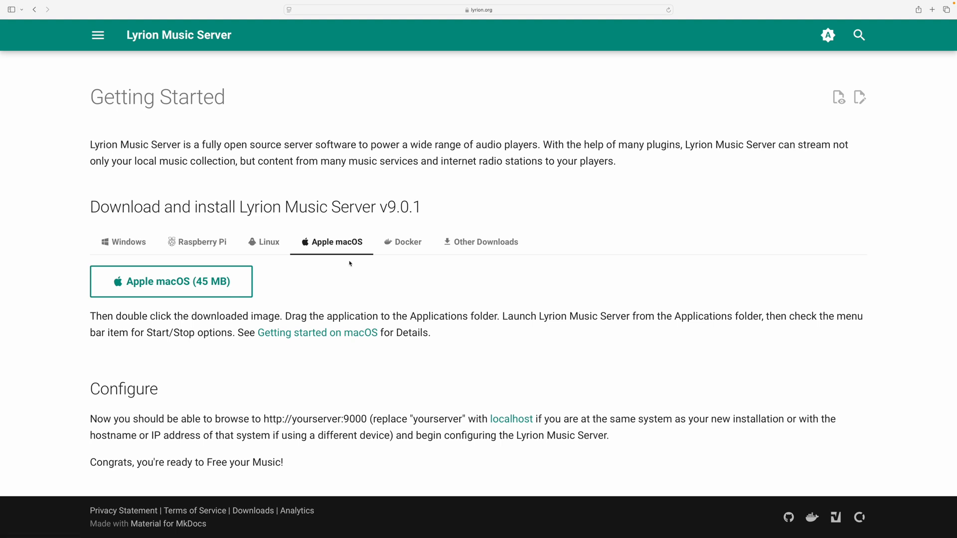
{"action": "mouse_move", "coordinate": [317, 333]}
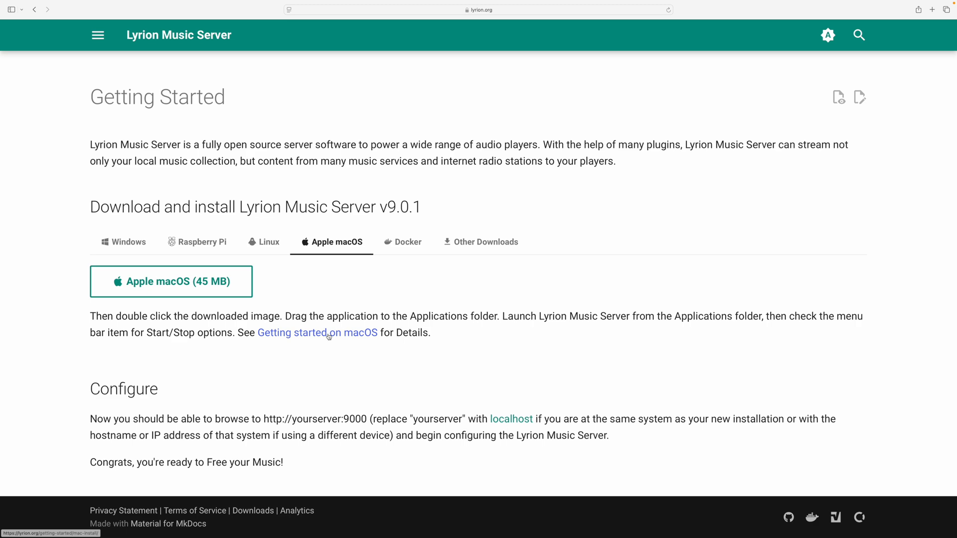
Read the Getting started on macOS guide's installation and updating notes, then return to its top.
{"action": "left_click", "coordinate": [317, 333]}
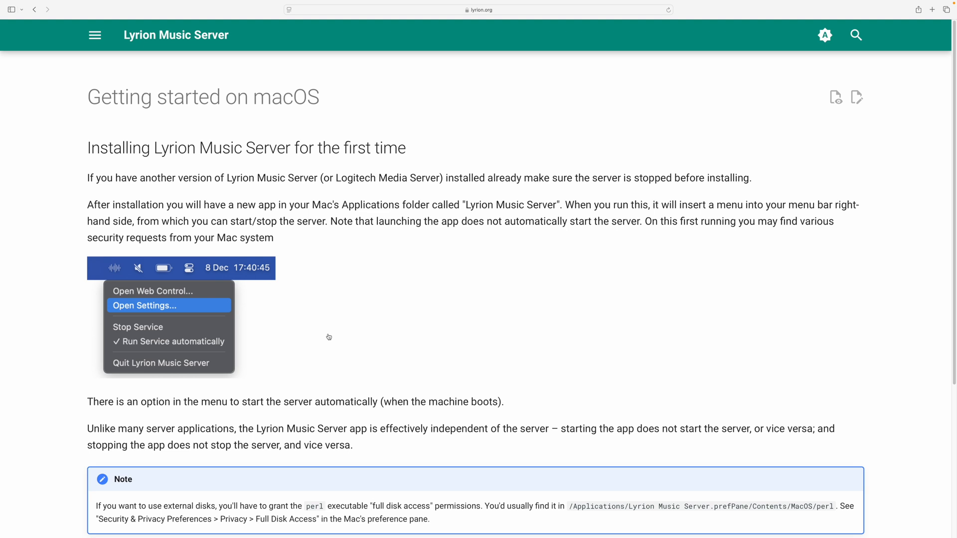
{"action": "mouse_move", "coordinate": [309, 311]}
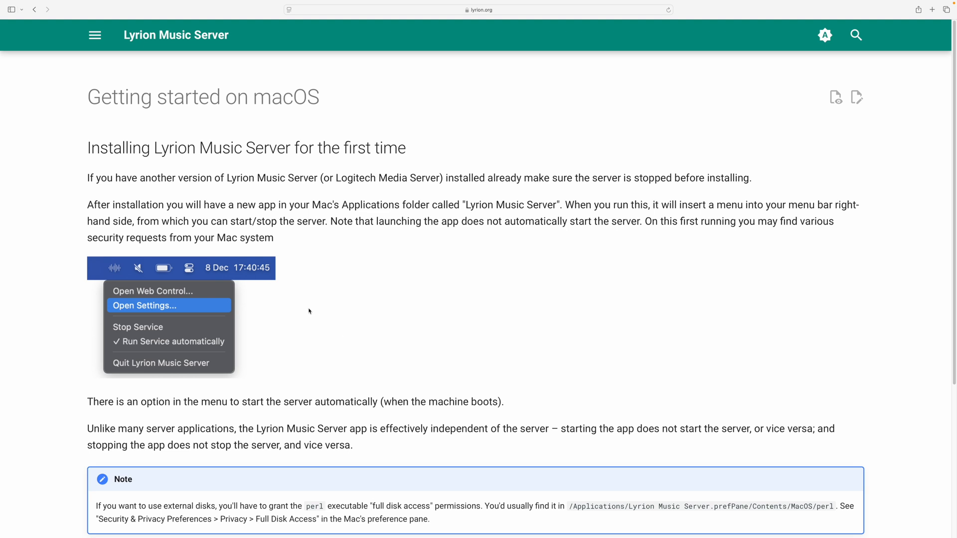
{"action": "mouse_move", "coordinate": [541, 196]}
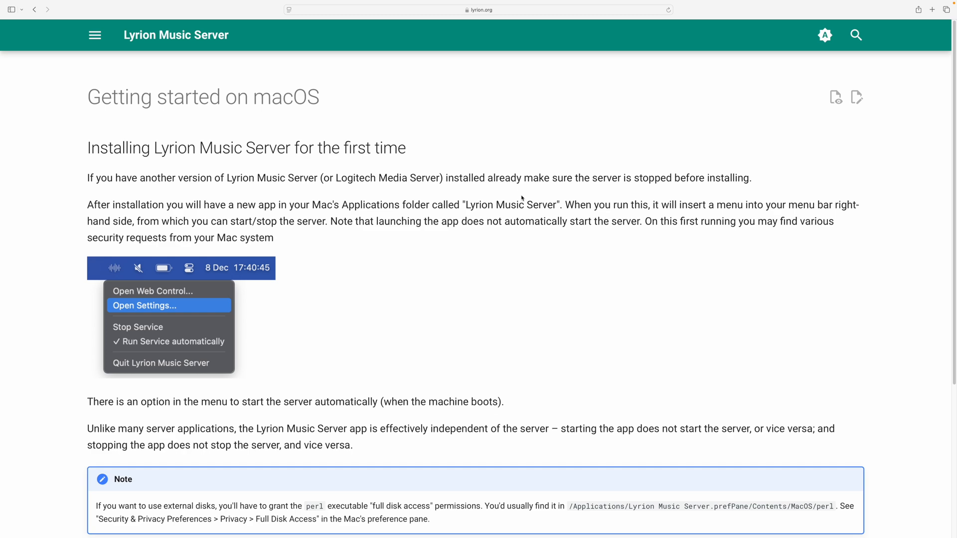
{"action": "scroll", "scroll_direction": "down", "scroll_amount": 3}
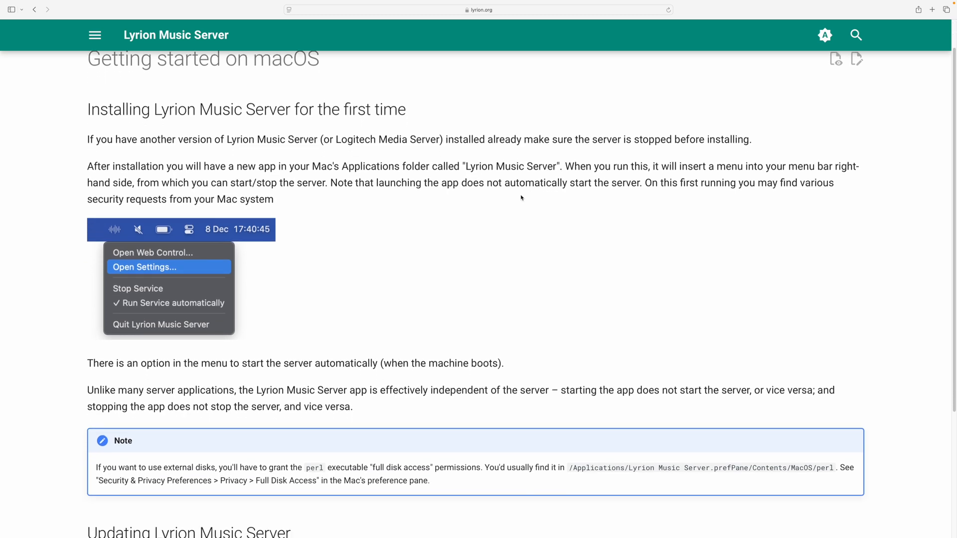
{"action": "scroll", "scroll_direction": "down", "scroll_amount": 3}
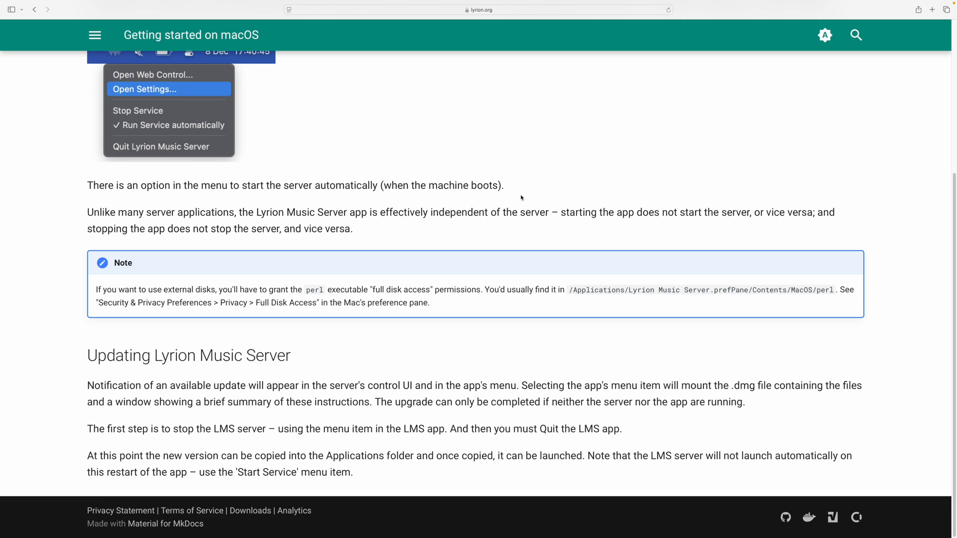
{"action": "scroll", "scroll_direction": "up", "scroll_amount": 3}
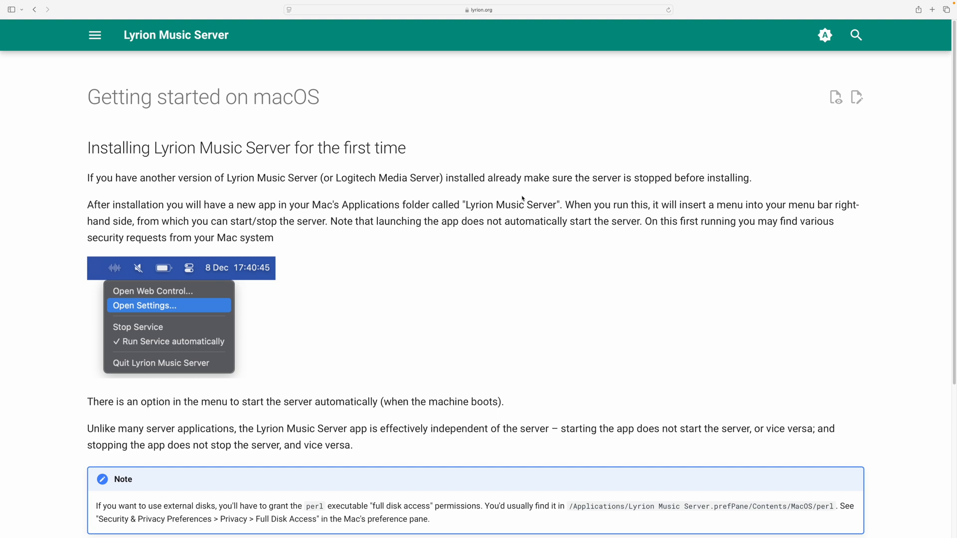
{"action": "mouse_move", "coordinate": [741, 39]}
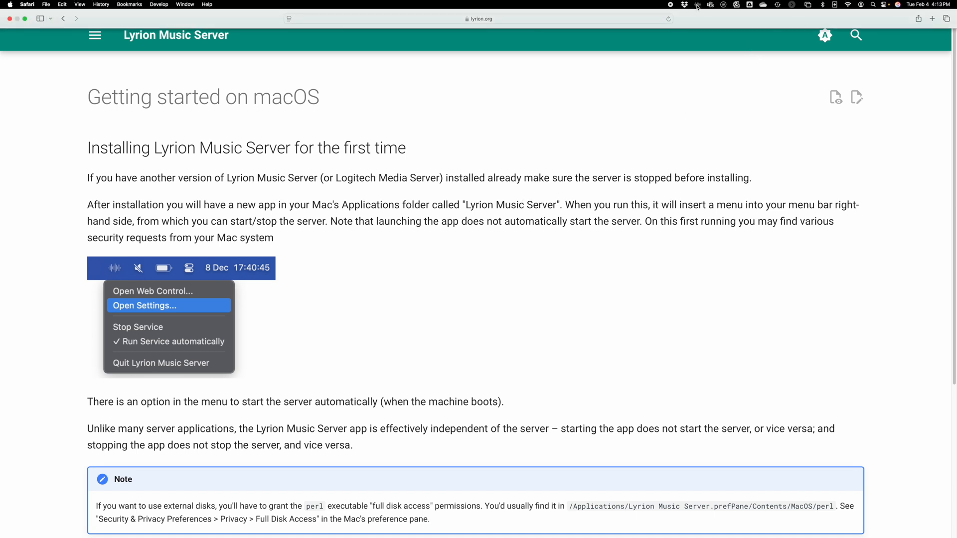
{"action": "mouse_move", "coordinate": [694, 8]}
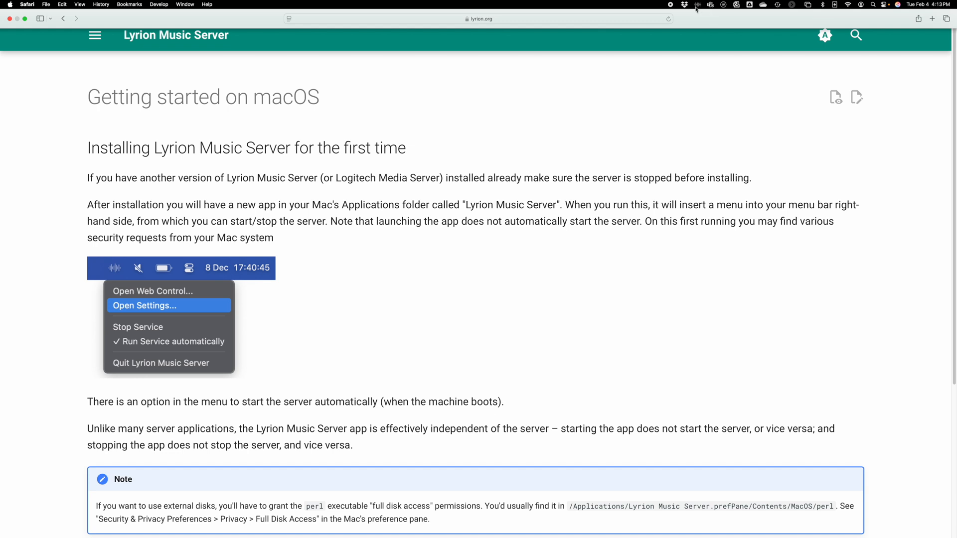
Show the Lyrion Music Server menu-bar menu with its web control and settings options.
{"action": "left_click", "coordinate": [698, 4]}
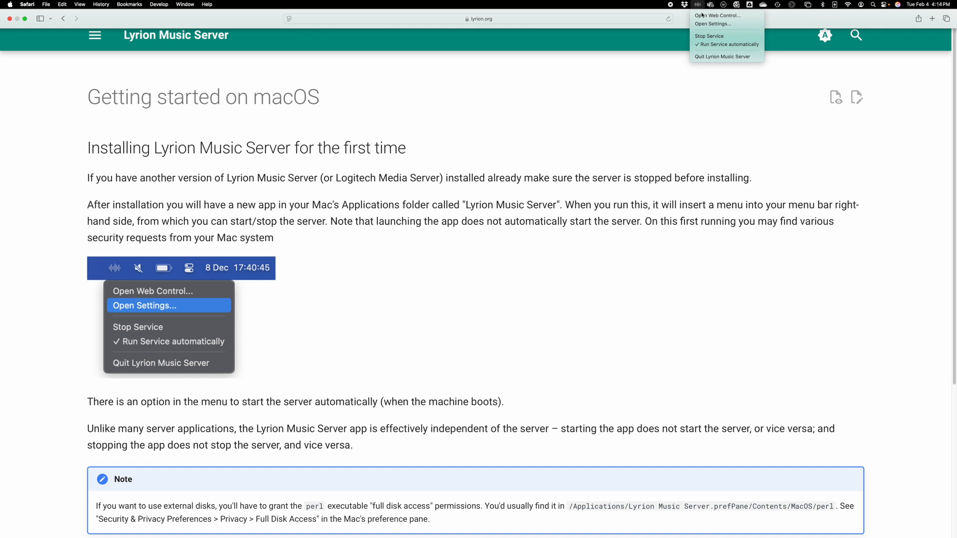
{"action": "mouse_move", "coordinate": [720, 15]}
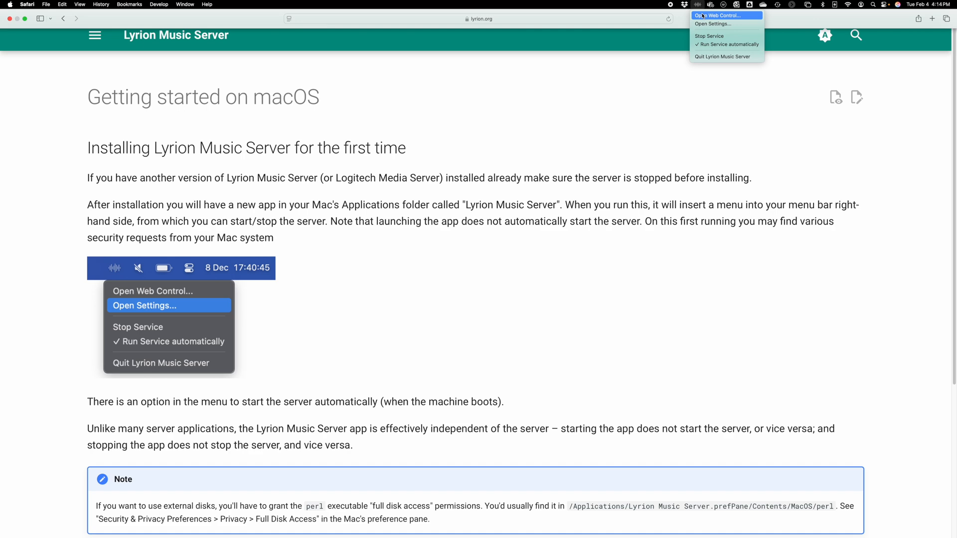
Launch the web control in Safari, browse Album Artists to Gogol Bordello, and reopen the menu-bar menu.
{"action": "left_click", "coordinate": [718, 15]}
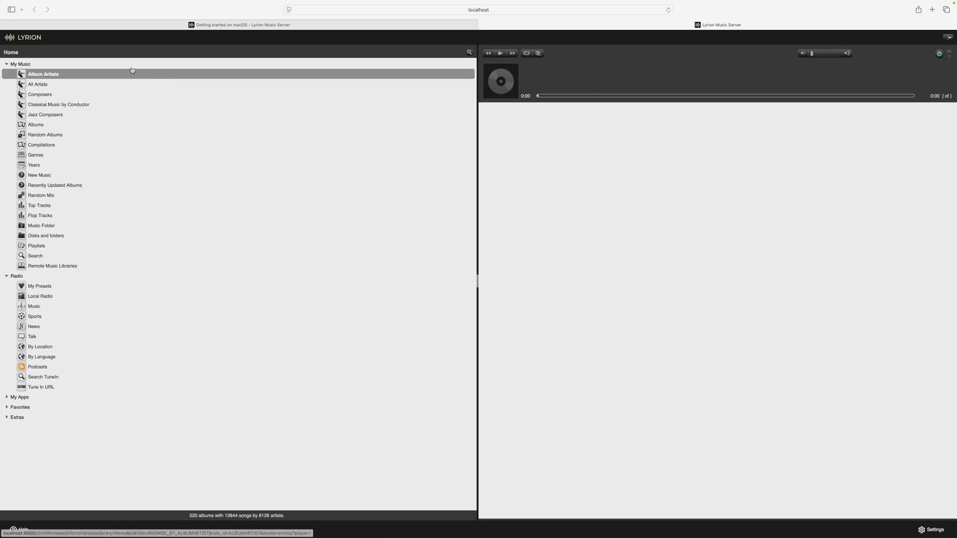
{"action": "left_click", "coordinate": [43, 74]}
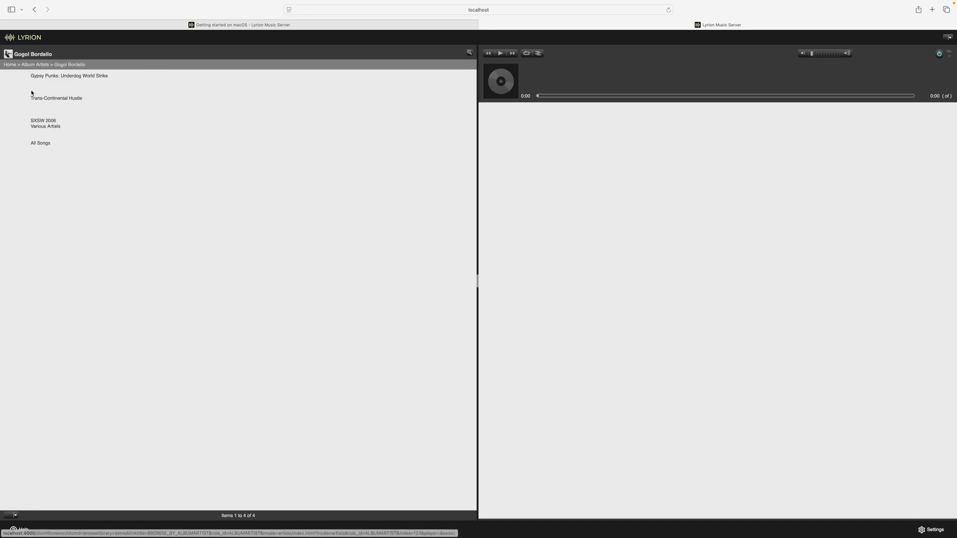
{"action": "mouse_move", "coordinate": [201, 103]}
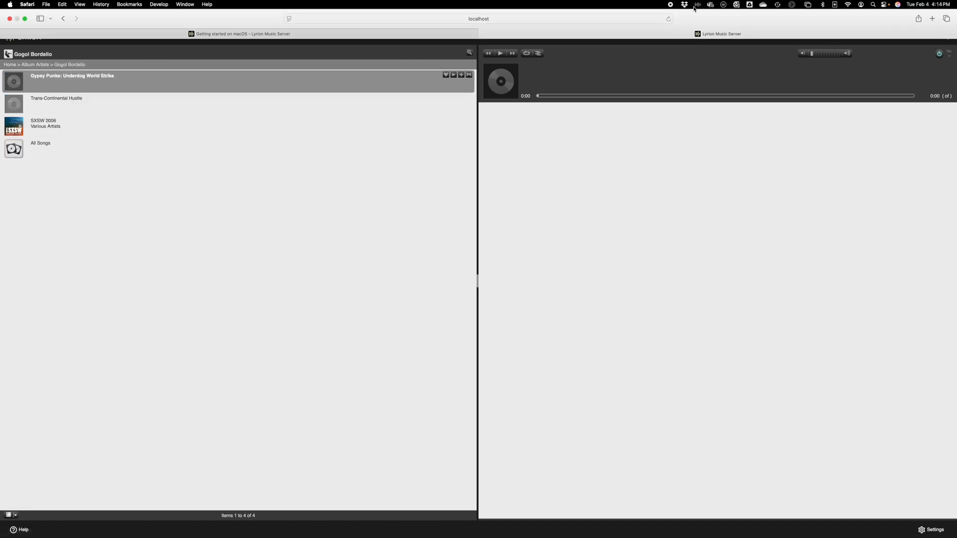
{"action": "left_click", "coordinate": [697, 4]}
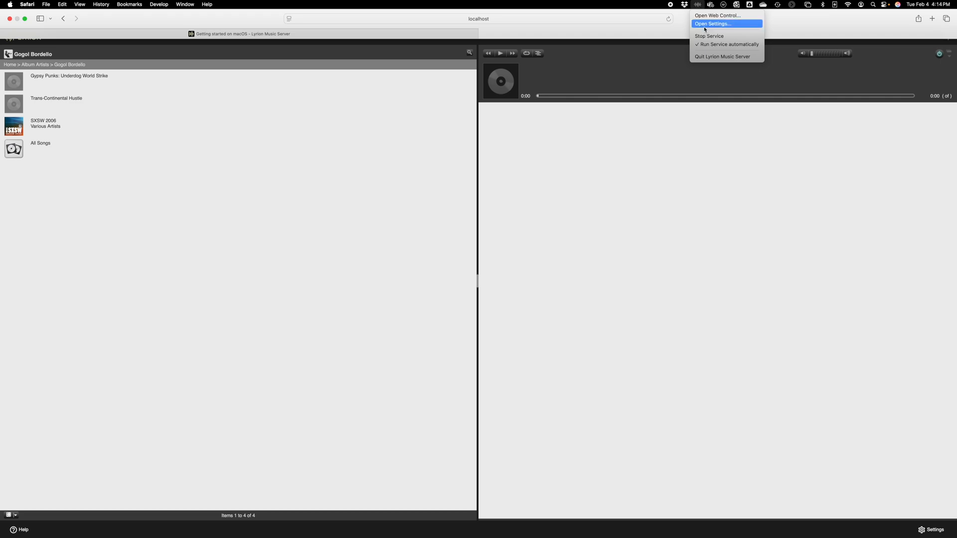
Show the Server Settings Basic Settings page, then switch back to the Getting started on macOS guide.
{"action": "left_click", "coordinate": [713, 24]}
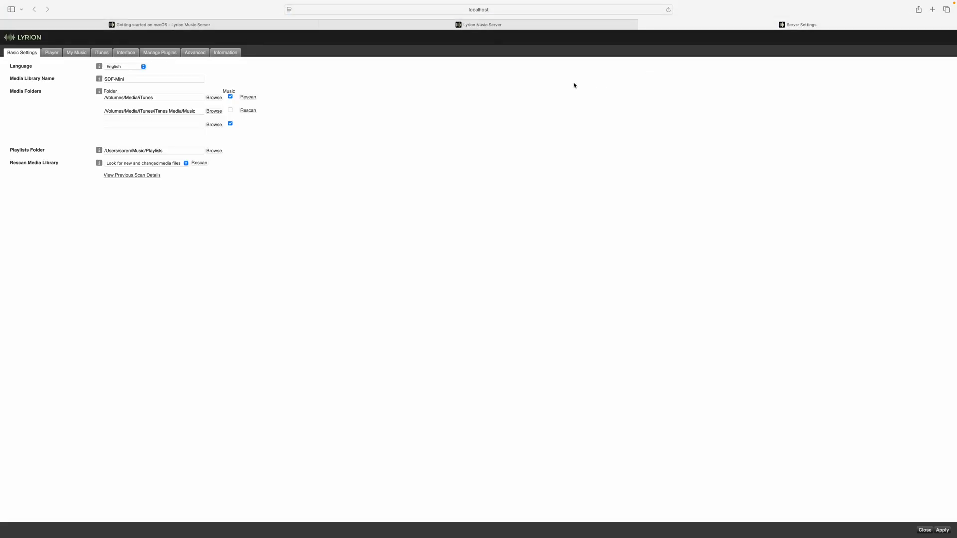
{"action": "mouse_move", "coordinate": [594, 62]}
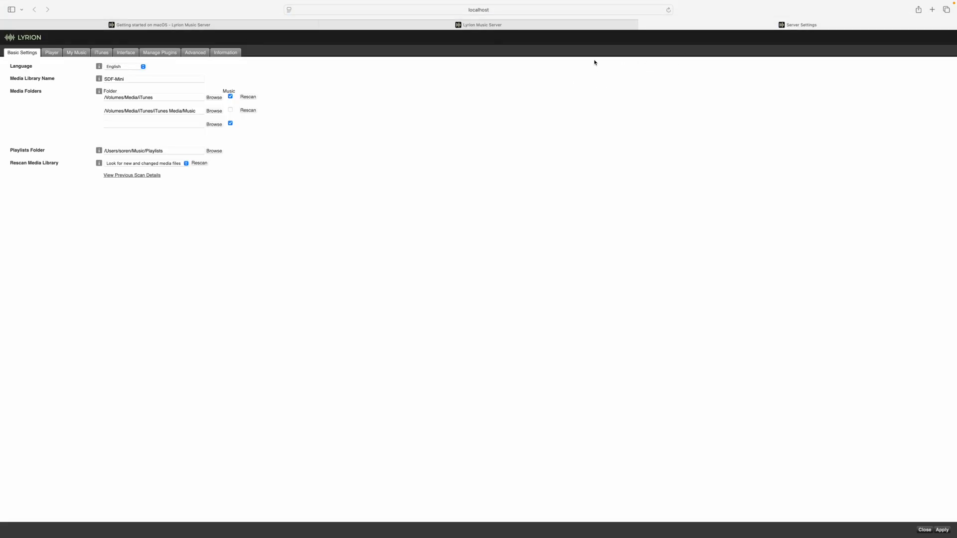
{"action": "mouse_move", "coordinate": [303, 73]}
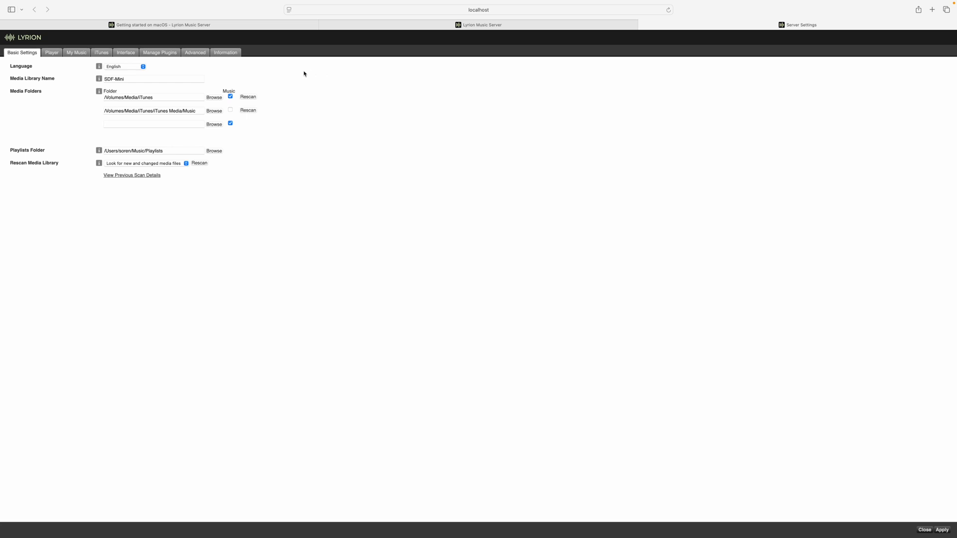
{"action": "mouse_move", "coordinate": [250, 150]}
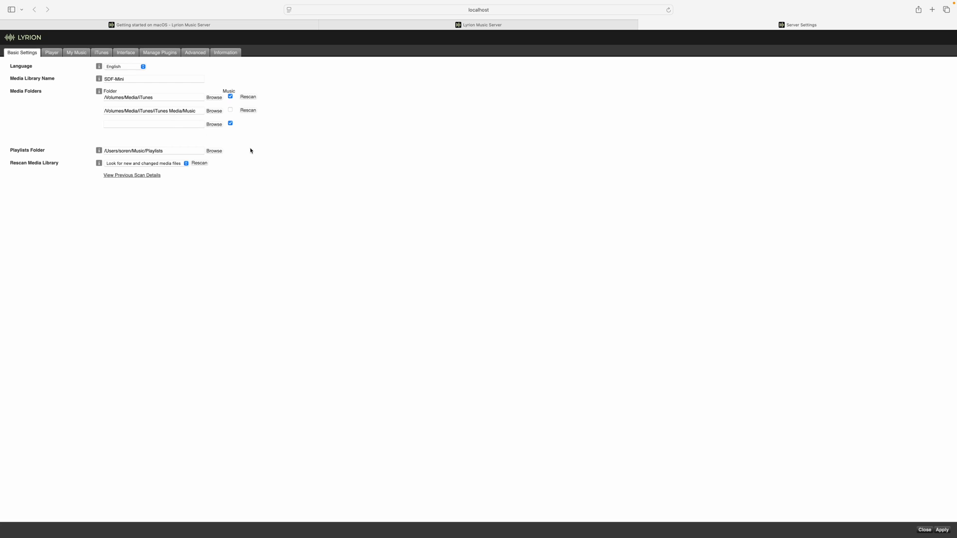
{"action": "mouse_move", "coordinate": [334, 137]}
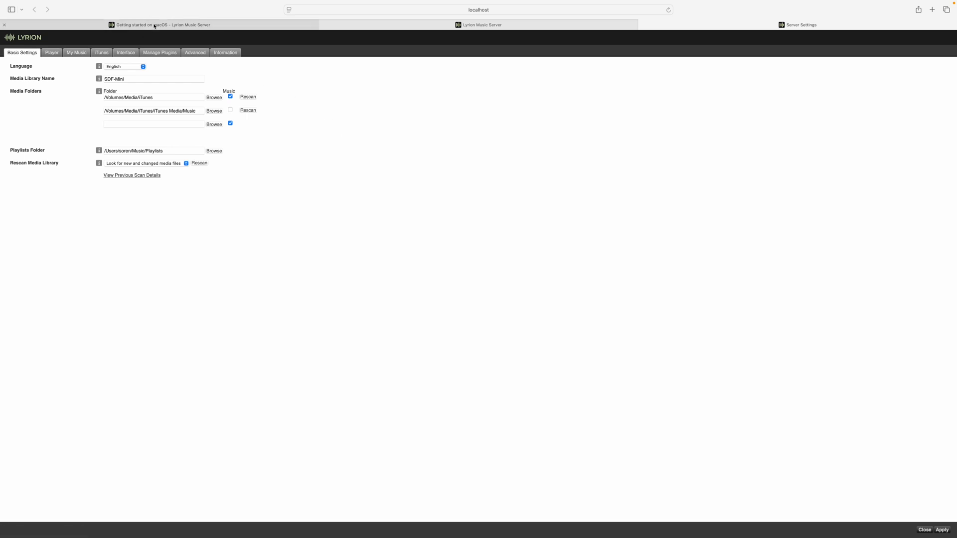
{"action": "left_click", "coordinate": [161, 24]}
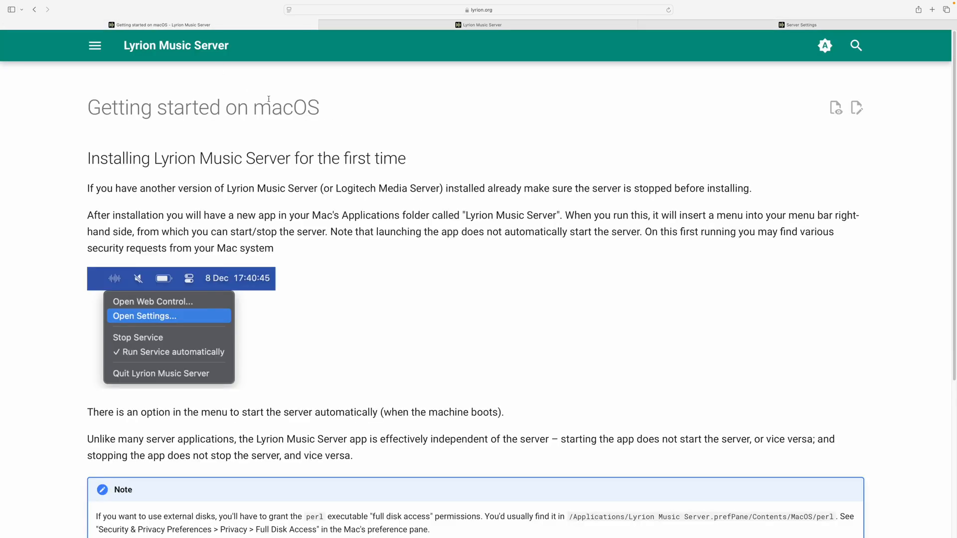